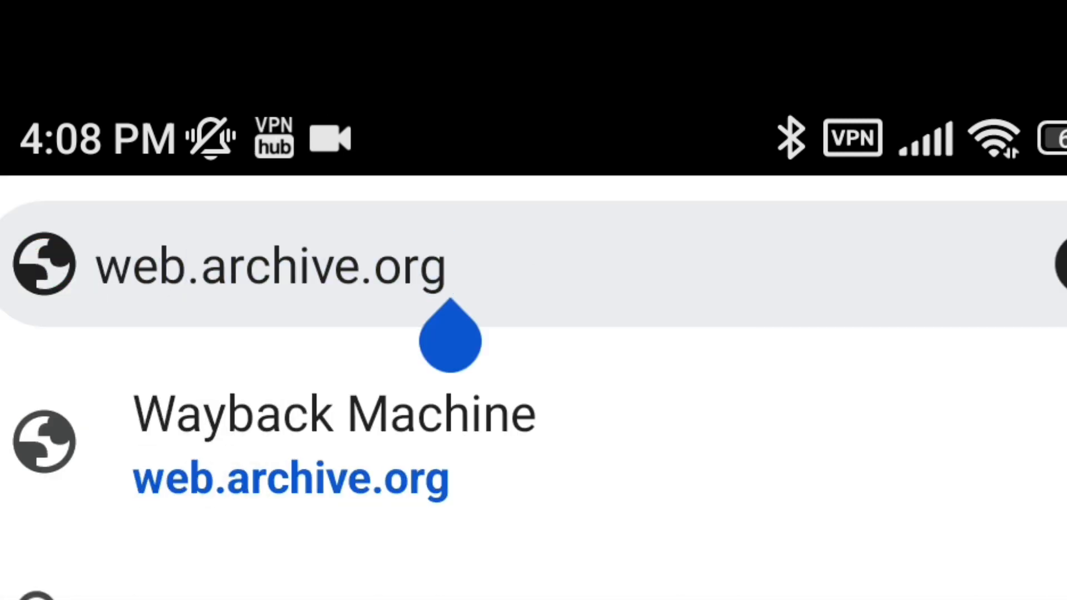
Step: Type '/web/' after web.archive.org, remove the stray character, and add '2oe' to the address
text(/web/20120506022035)
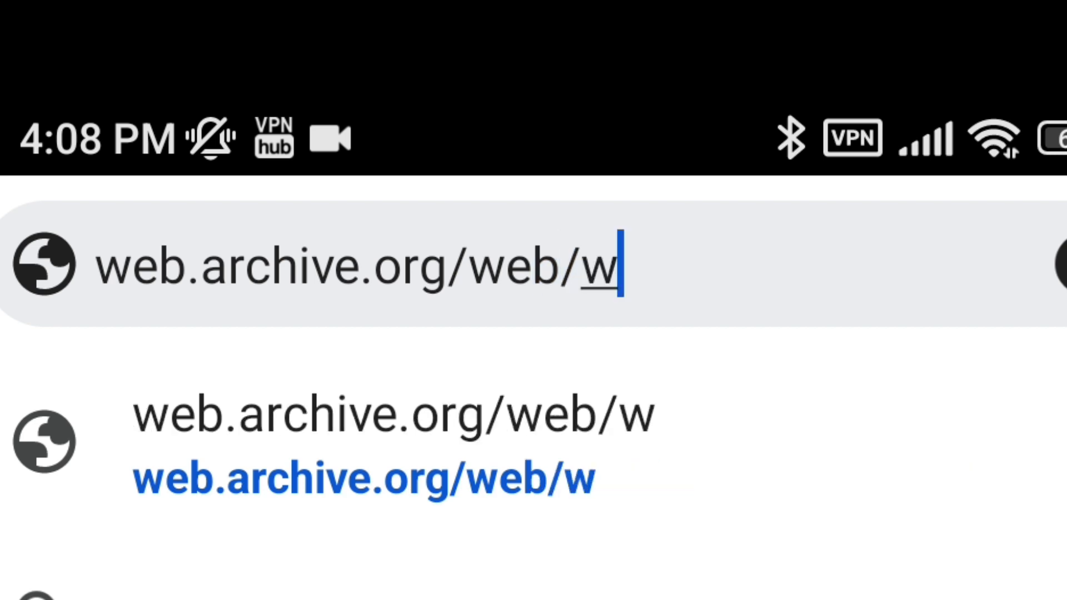
key(Backspace)
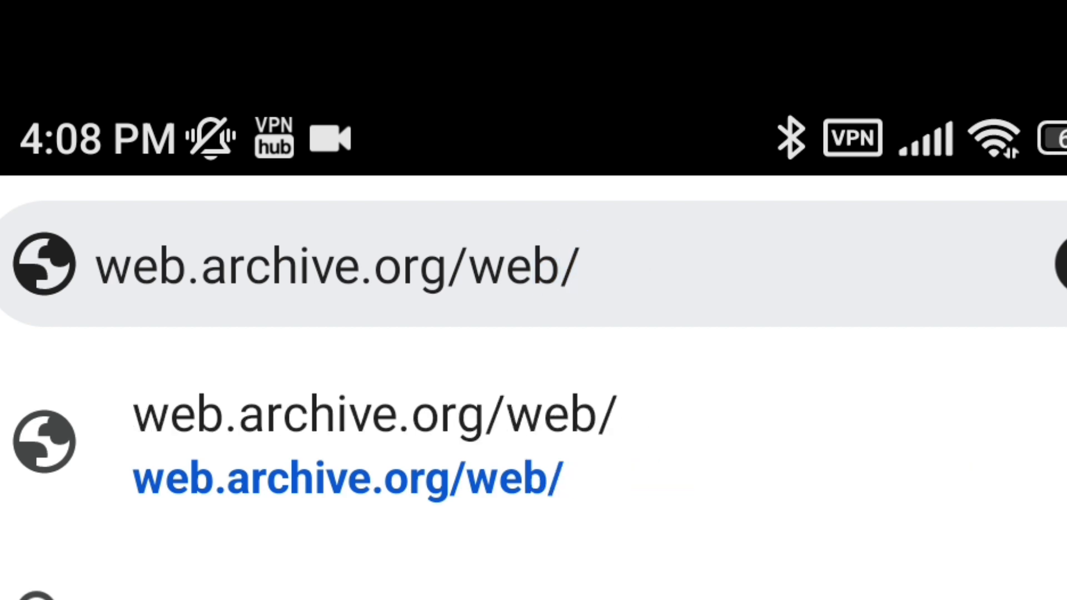
text(2oe)
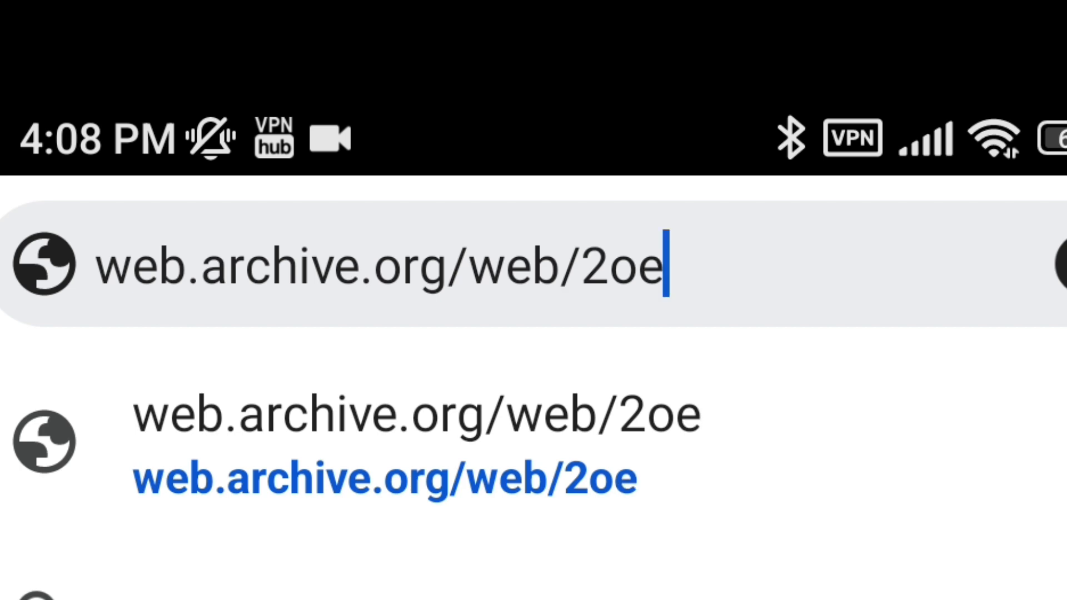